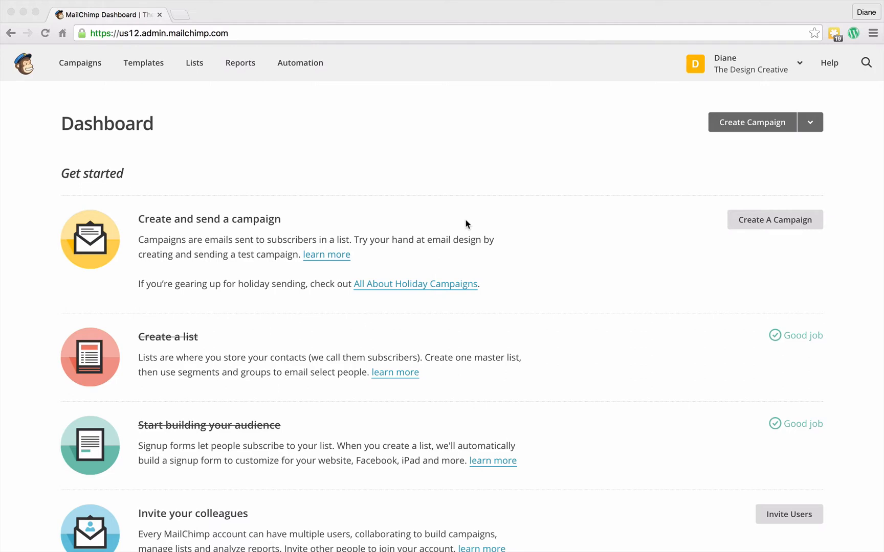
mouse_move(346, 265)
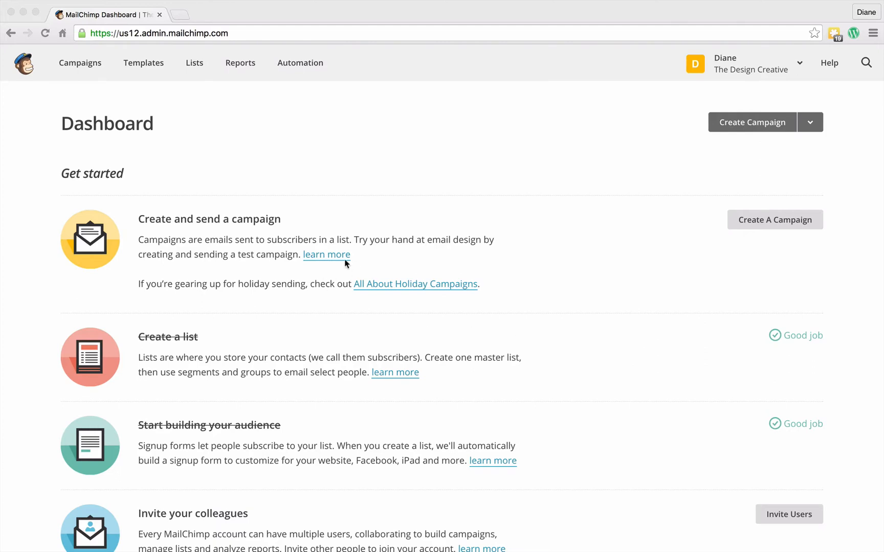
mouse_move(221, 200)
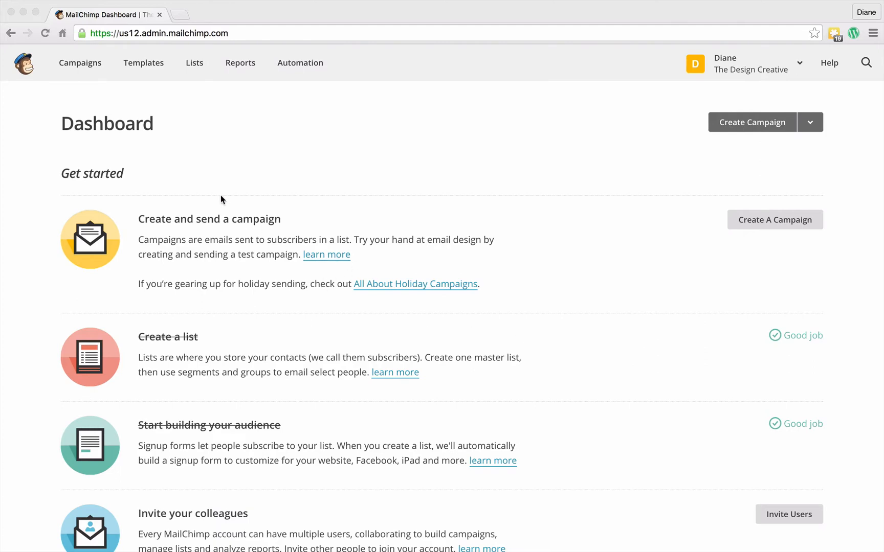
- Go from Lists to Manage subscribers for My Super List and show its empty Segments page
click(195, 62)
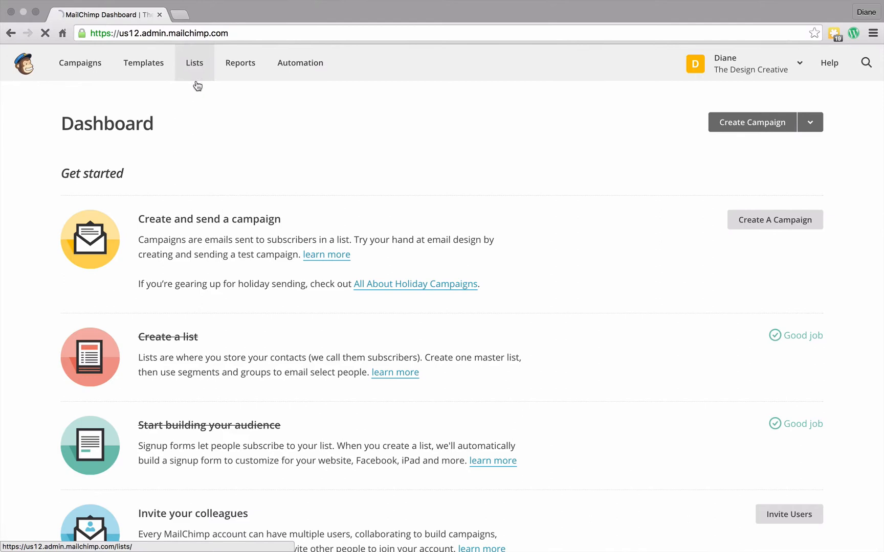
click(195, 63)
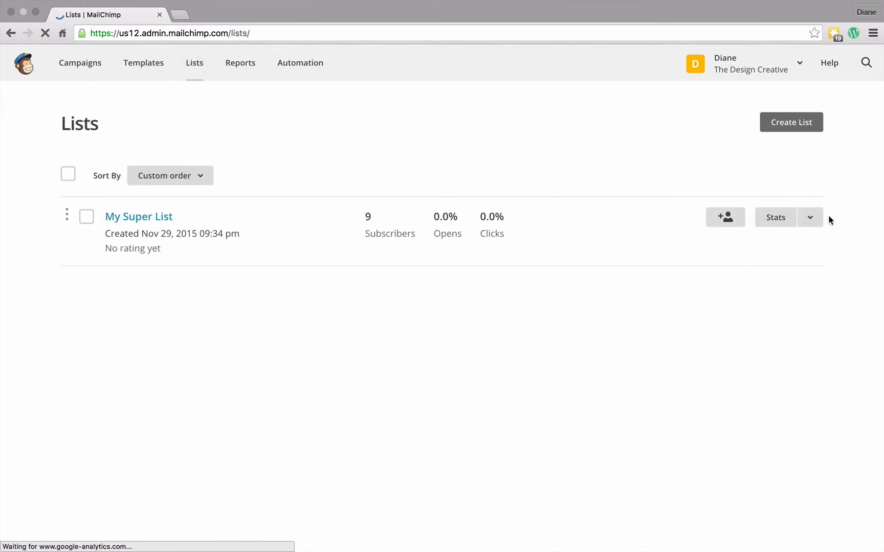
click(811, 217)
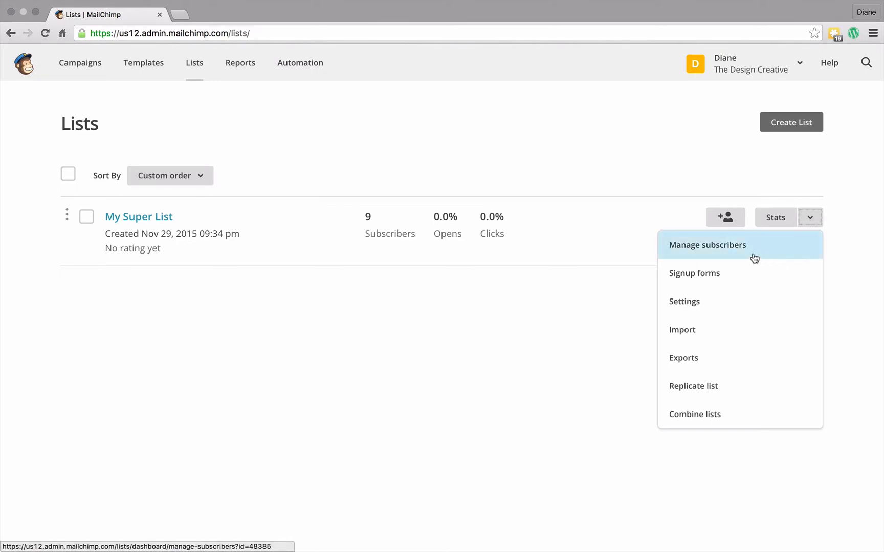
click(707, 244)
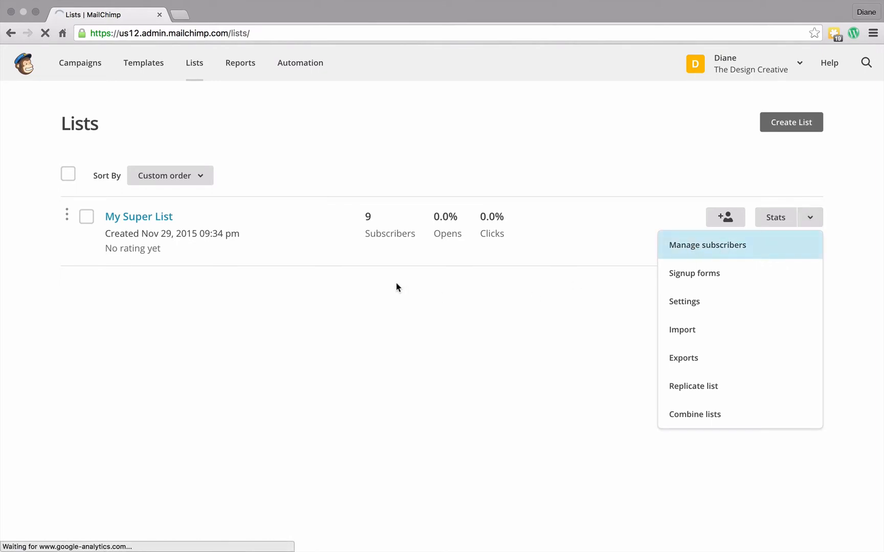
click(706, 245)
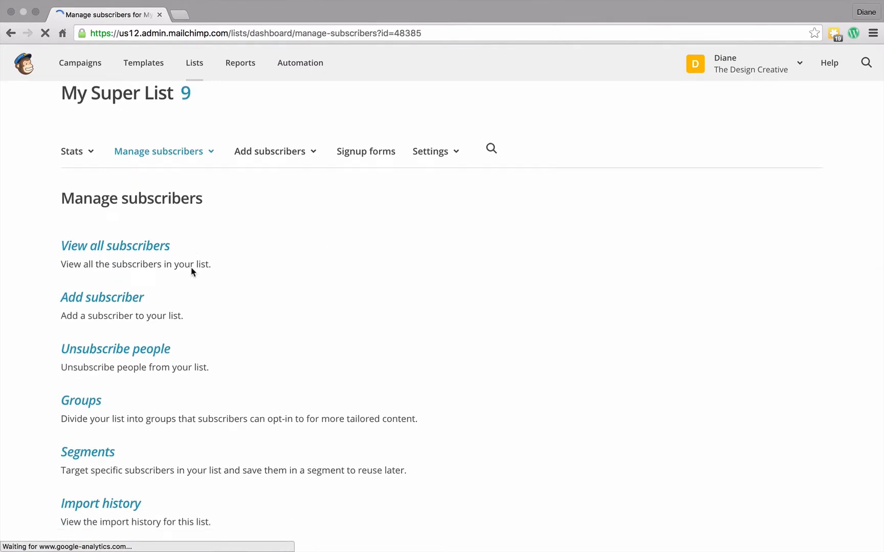
scroll(down, 3)
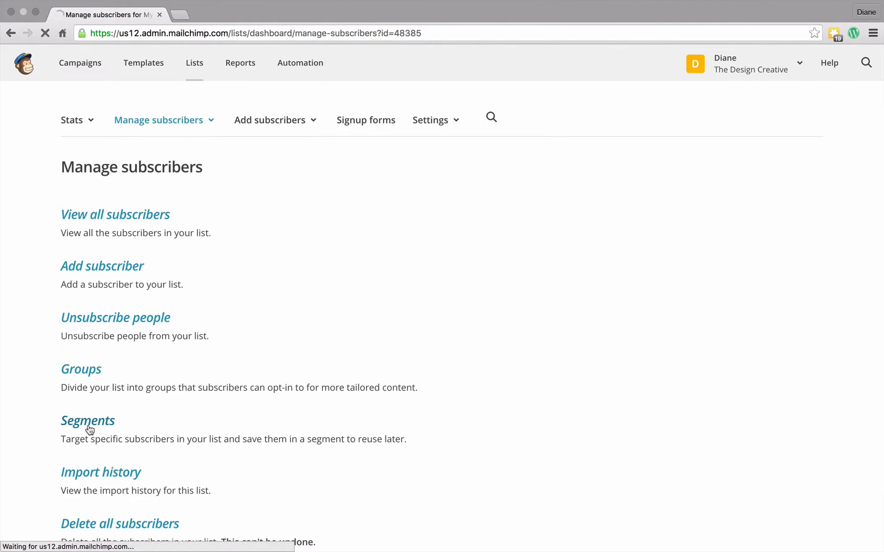
click(87, 421)
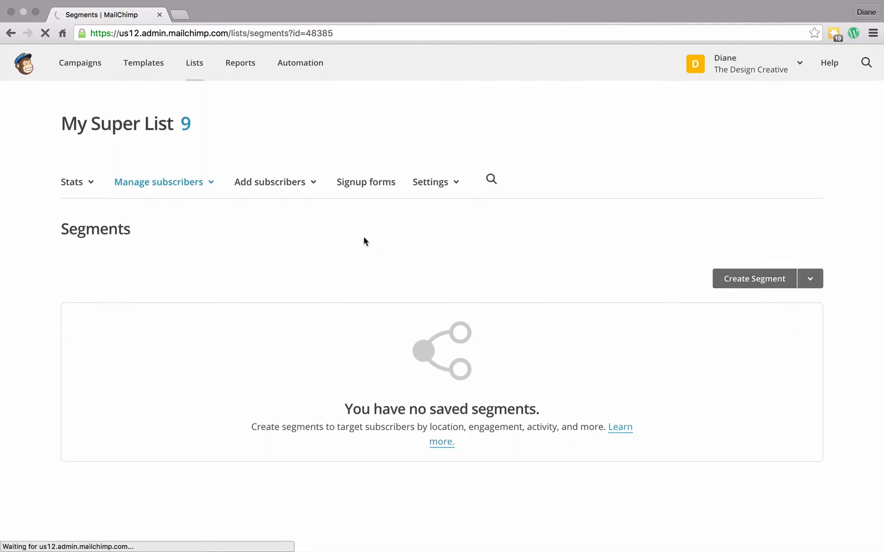
- Begin a new segment whose first condition reads Date Added is after 11/30/2015
click(754, 278)
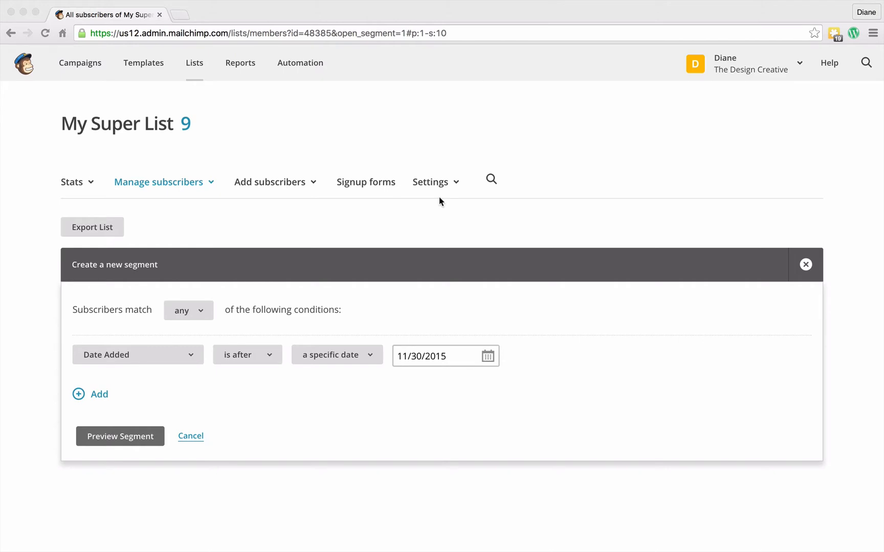
mouse_move(164, 365)
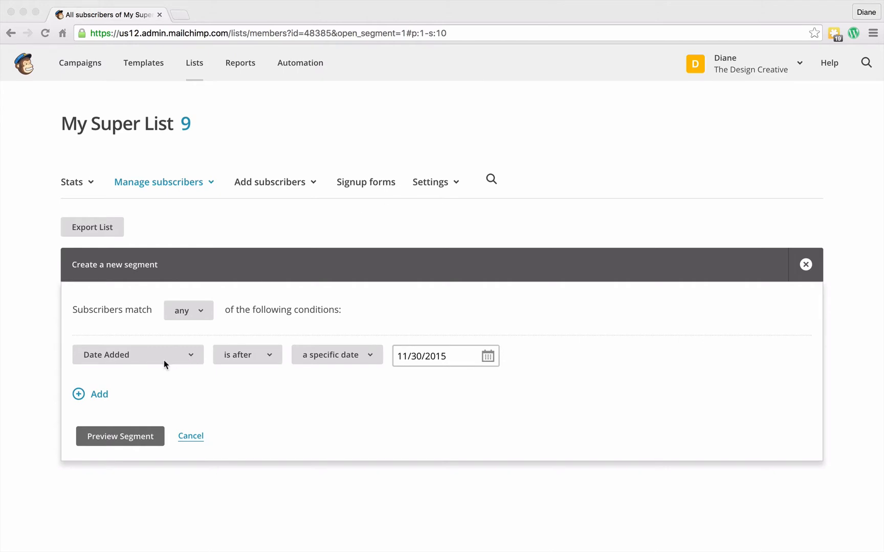
mouse_move(251, 360)
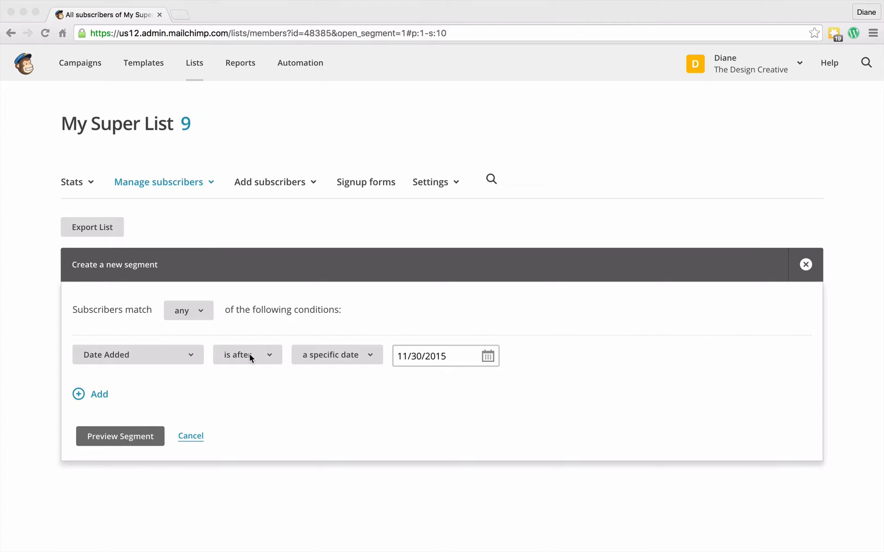
mouse_move(454, 363)
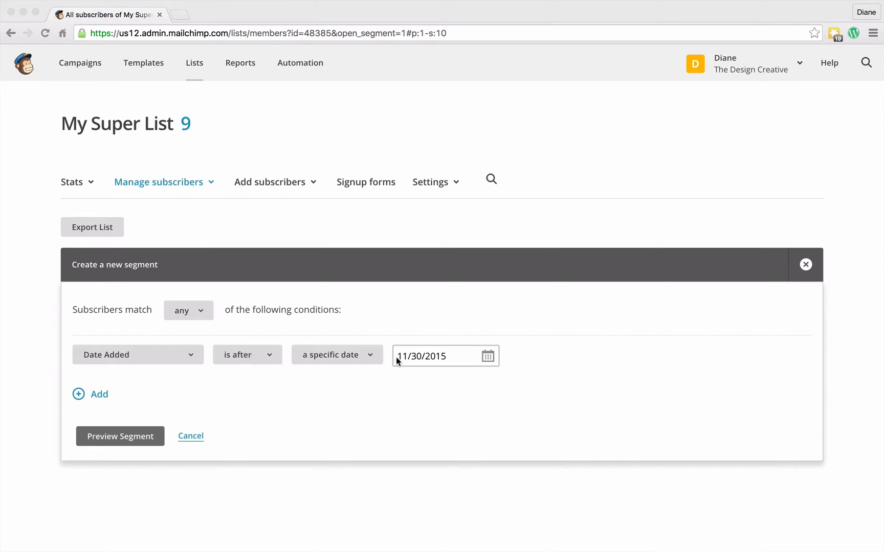
mouse_move(428, 374)
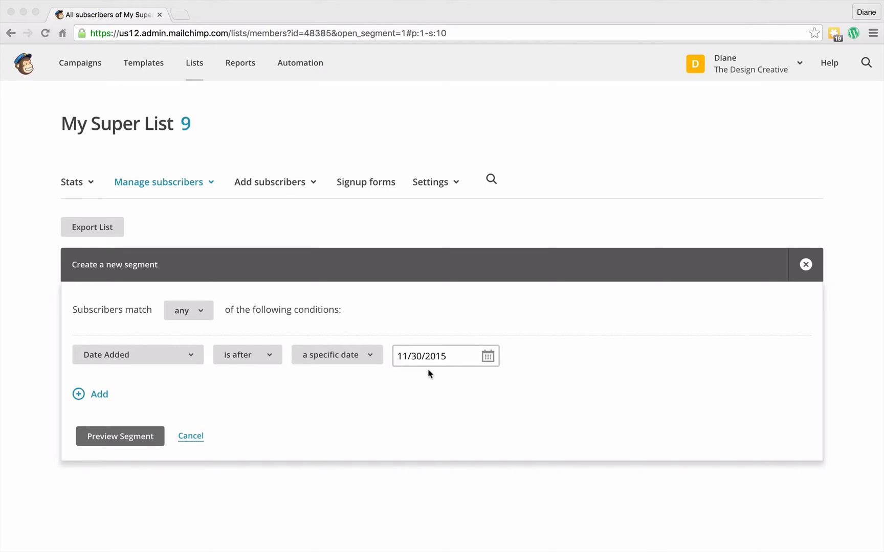
mouse_move(319, 389)
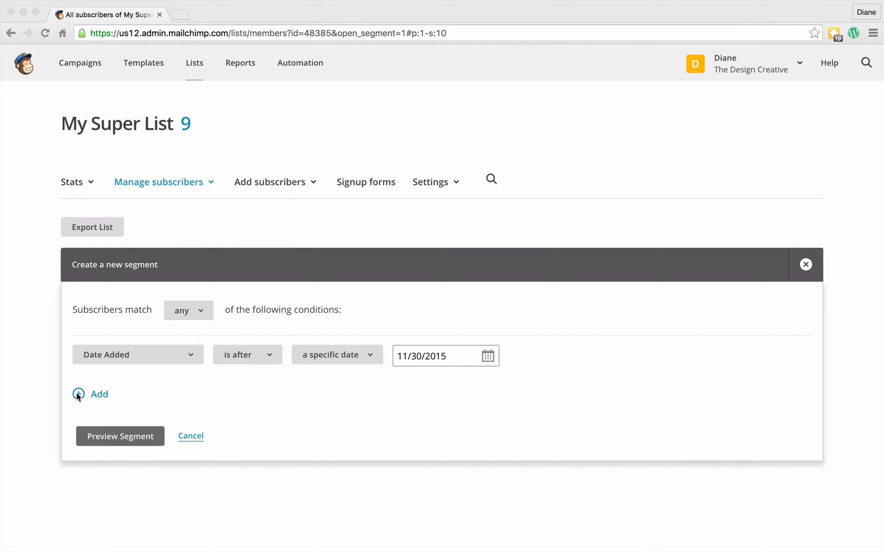
mouse_move(355, 399)
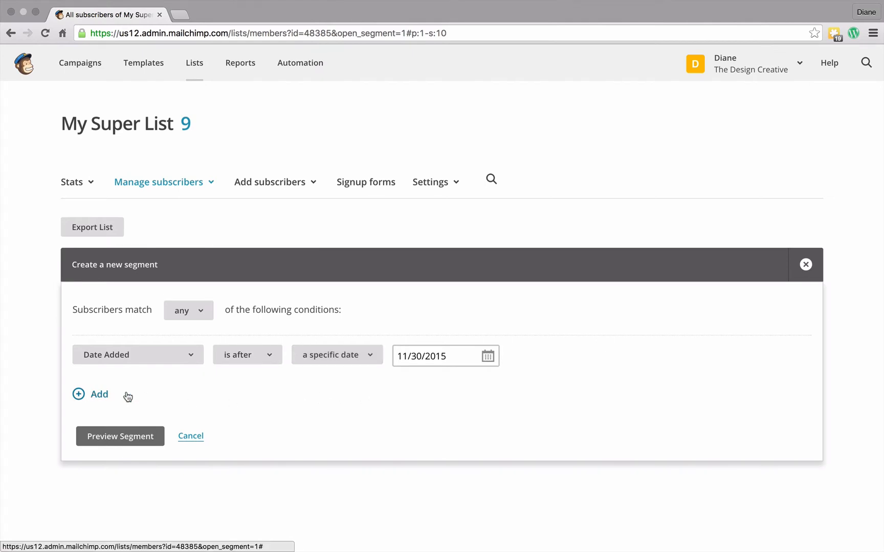
- Add a Location condition within 25 miles of London, validated and accepted as London, UK
click(91, 394)
text(london)
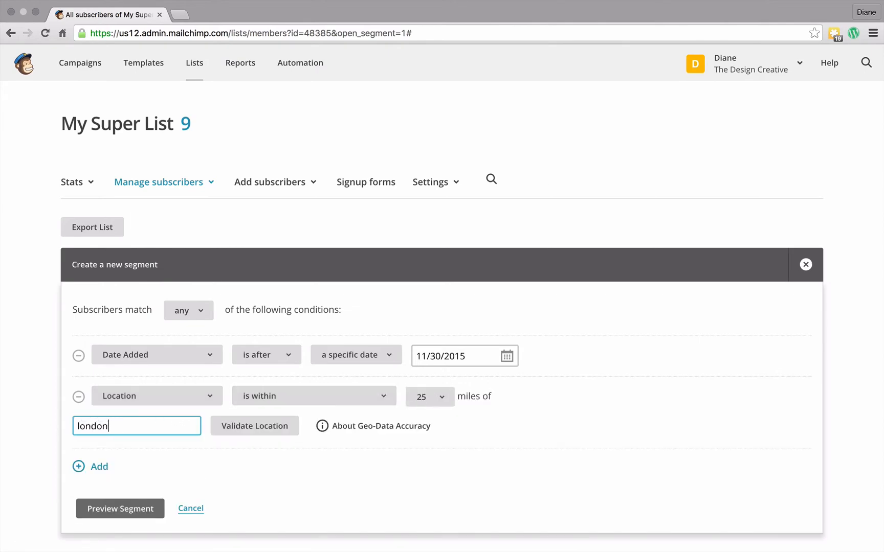
click(255, 425)
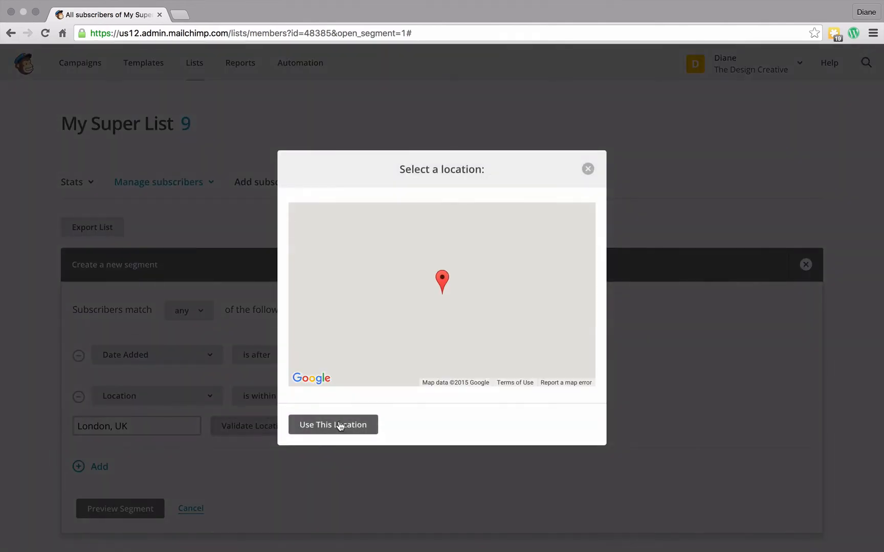
click(332, 424)
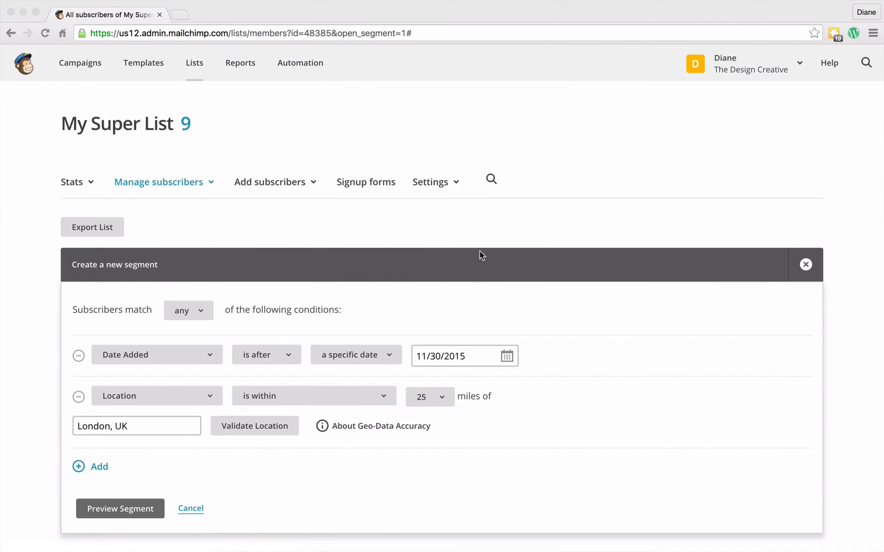
mouse_move(141, 364)
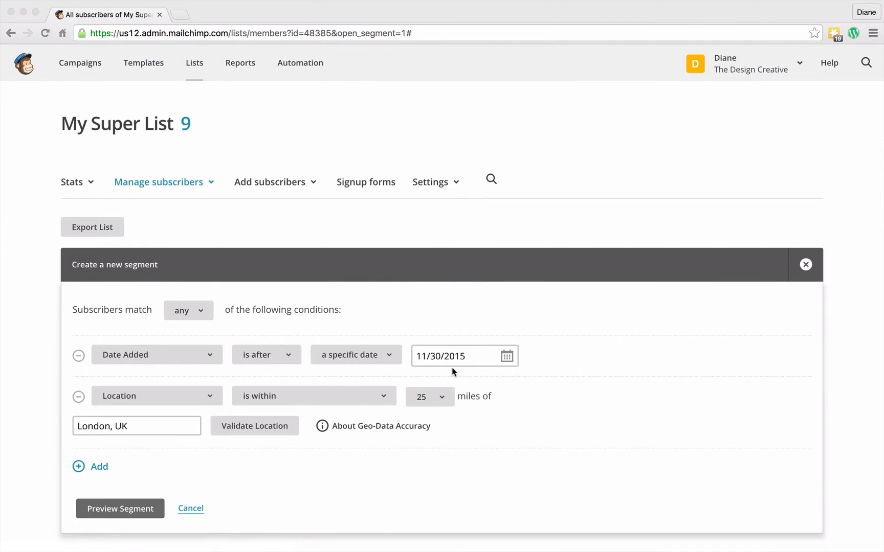
mouse_move(494, 363)
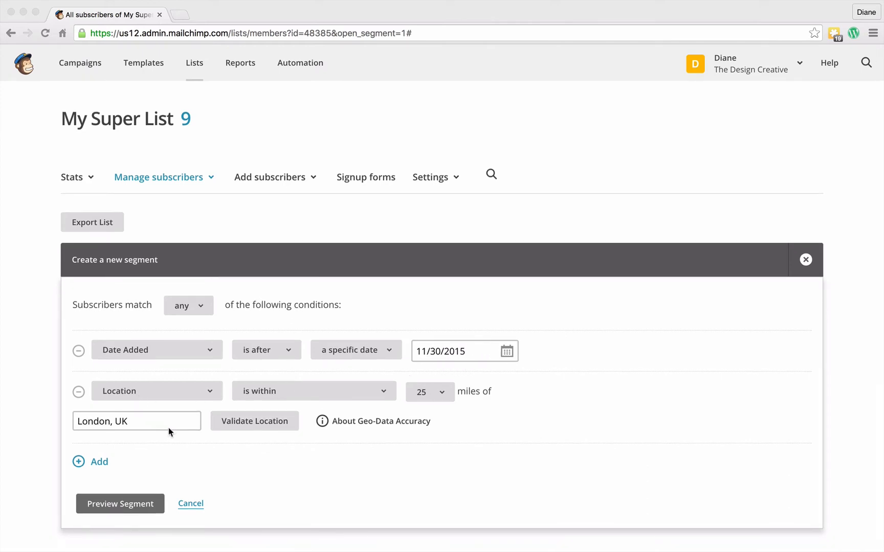
mouse_move(214, 441)
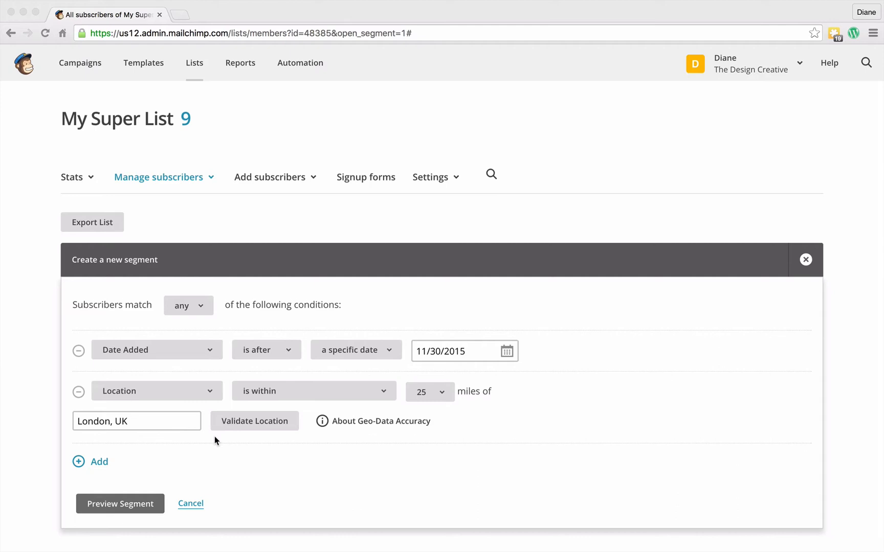
mouse_move(211, 441)
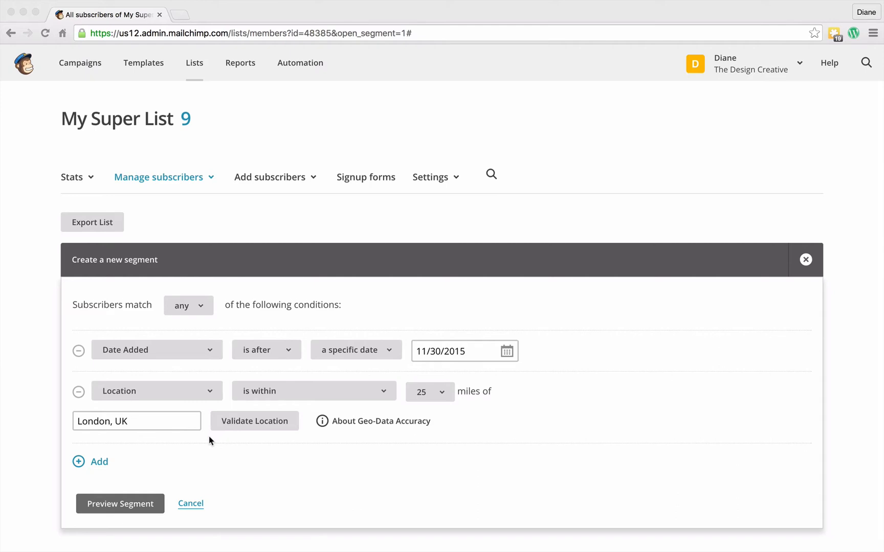
mouse_move(308, 444)
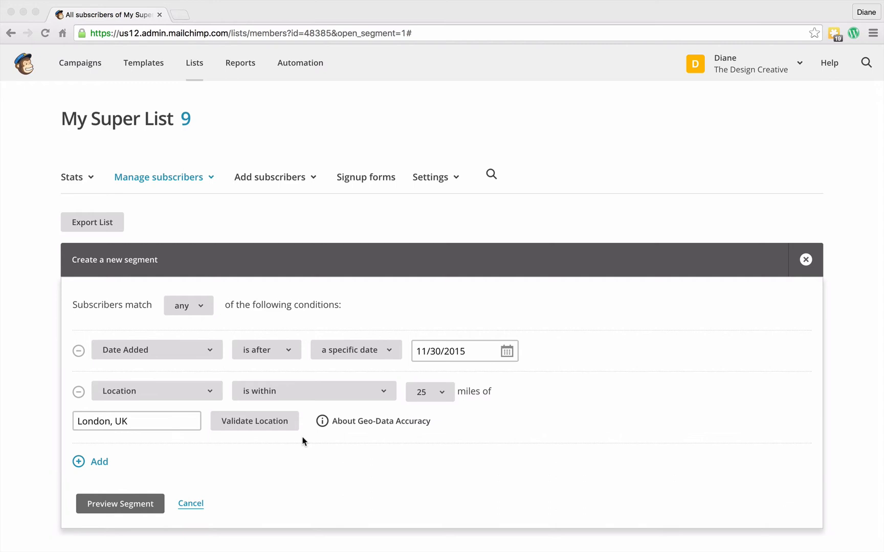
mouse_move(322, 439)
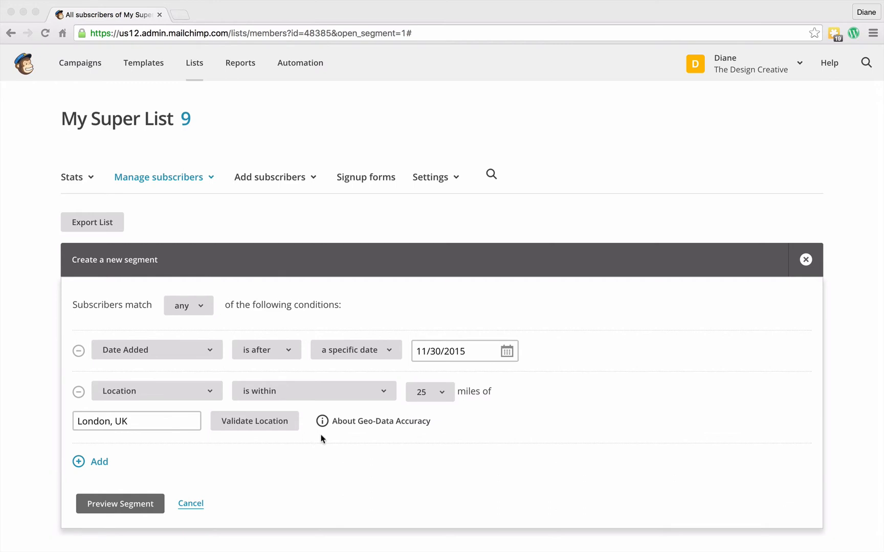
mouse_move(174, 413)
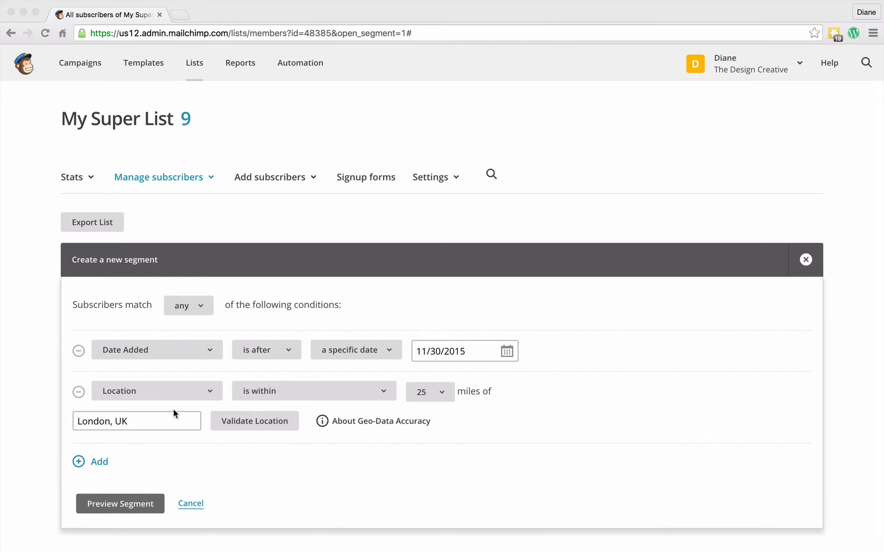
mouse_move(411, 408)
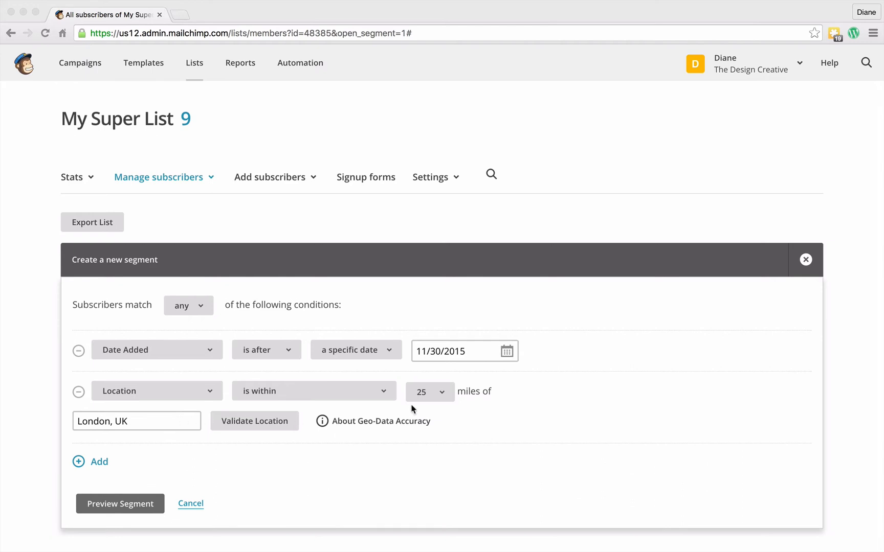
mouse_move(432, 367)
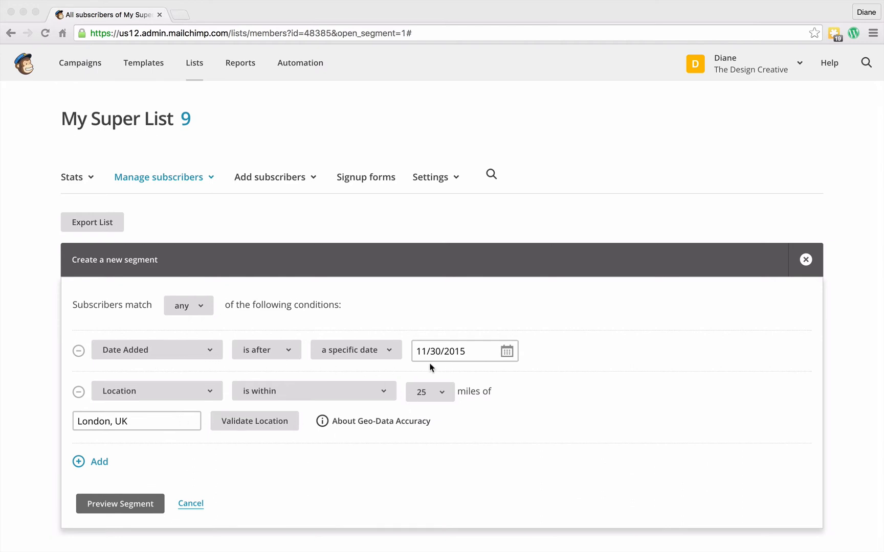
mouse_move(440, 375)
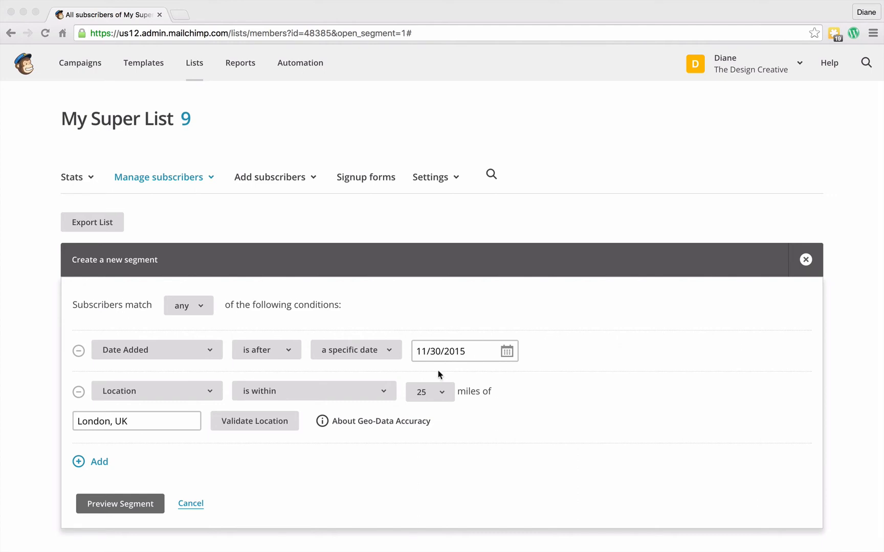
mouse_move(261, 374)
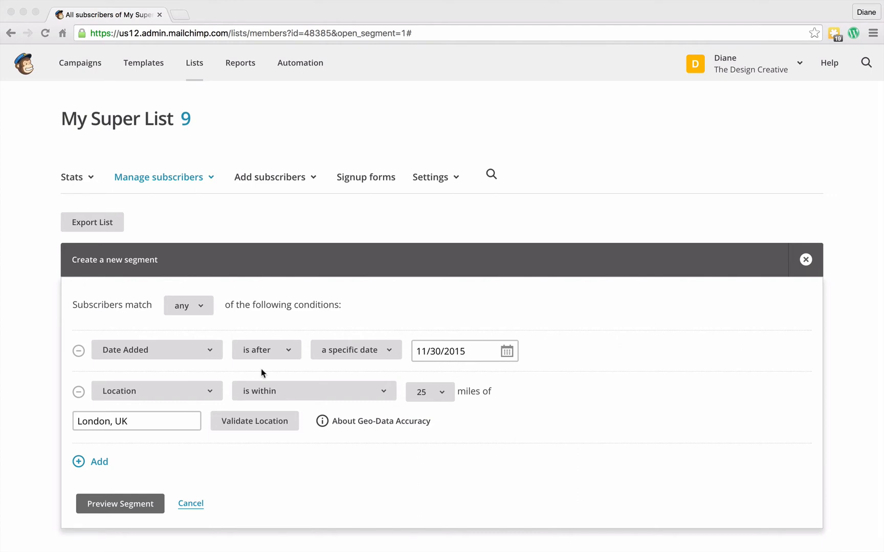
mouse_move(225, 362)
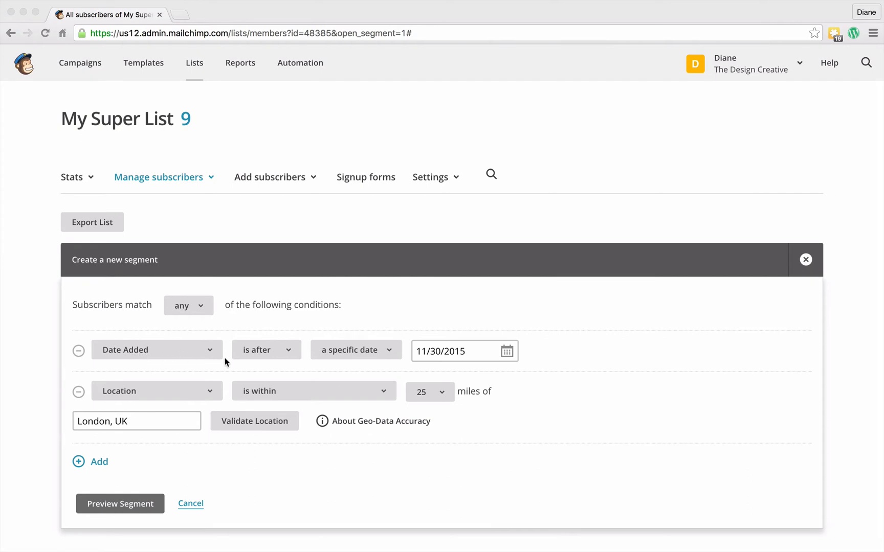
mouse_move(320, 373)
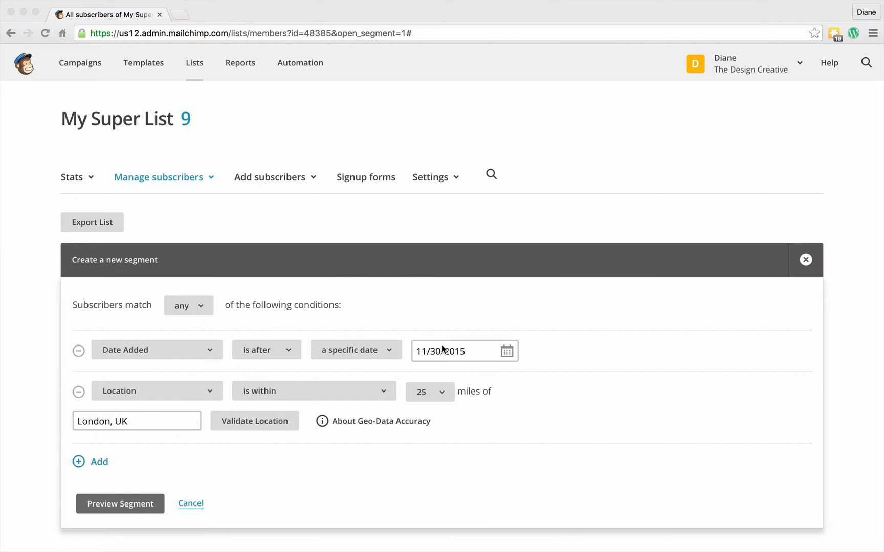
mouse_move(140, 311)
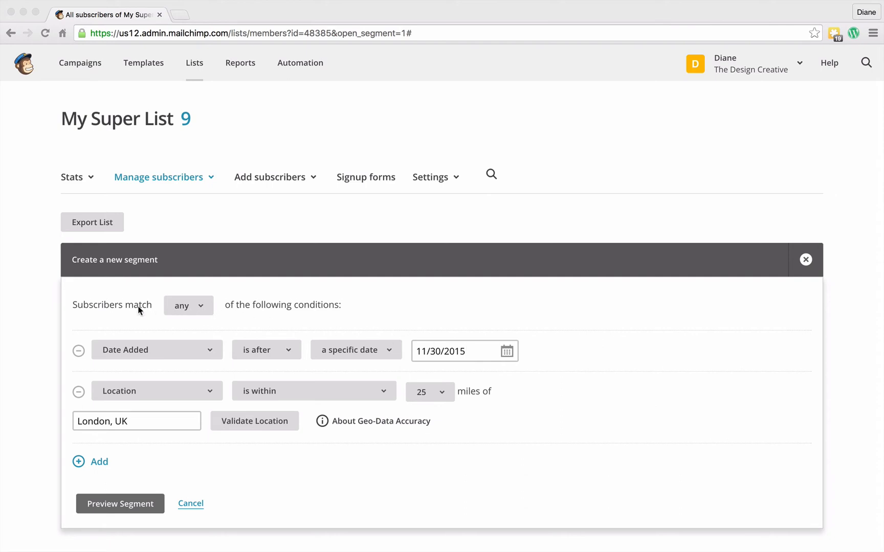
mouse_move(163, 313)
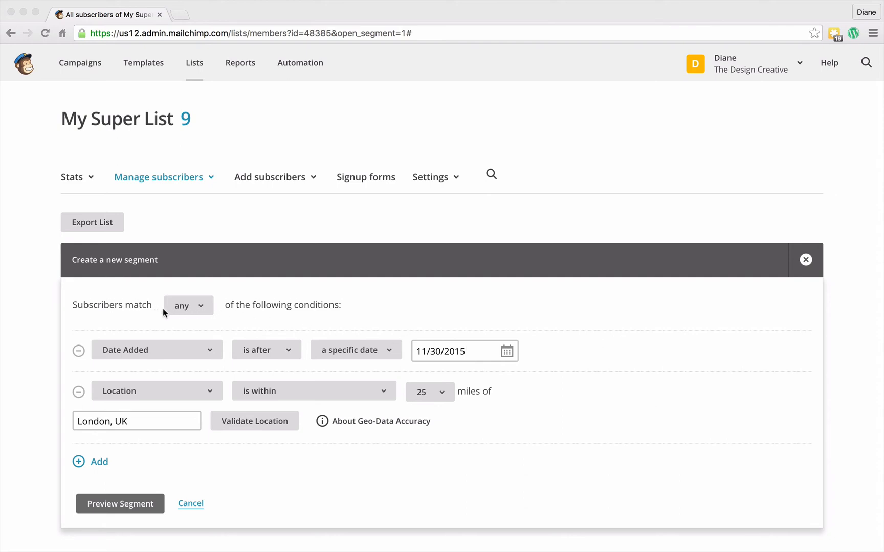
mouse_move(198, 310)
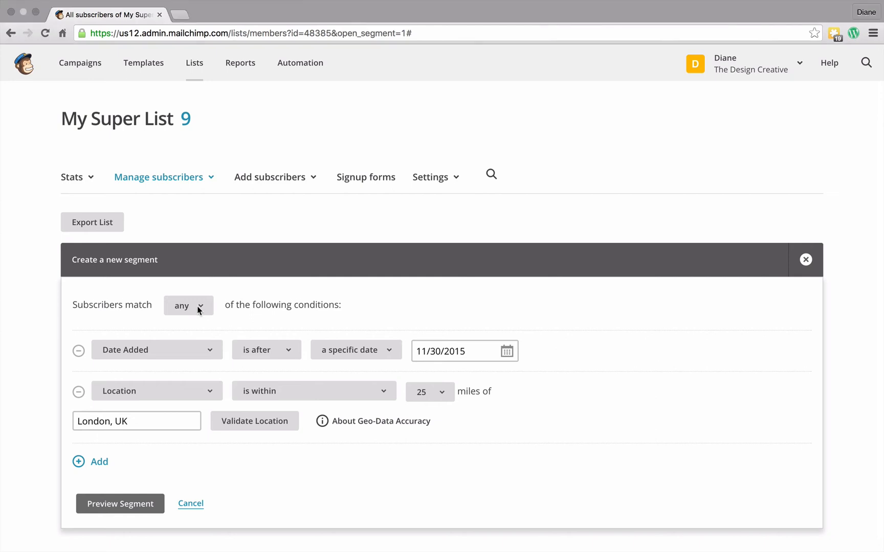
- Change 'Subscribers match' from any to all of the conditions
click(187, 304)
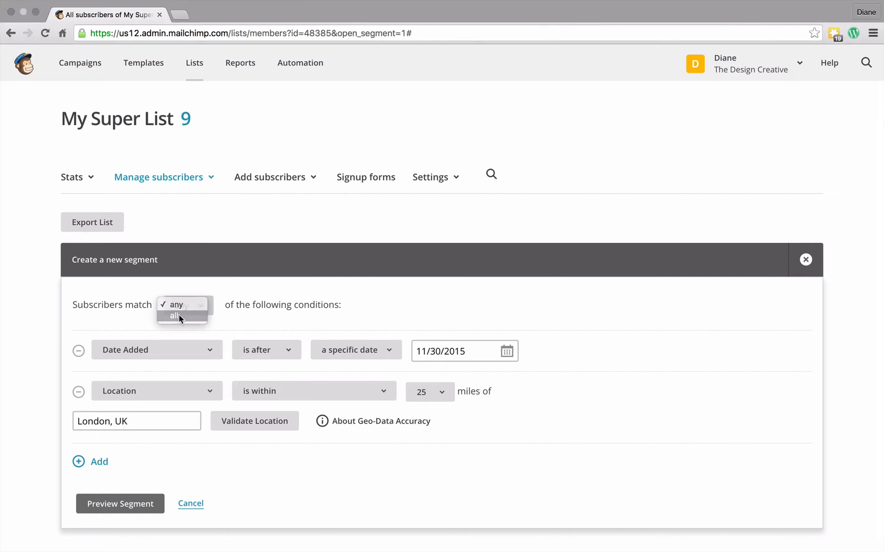
click(175, 315)
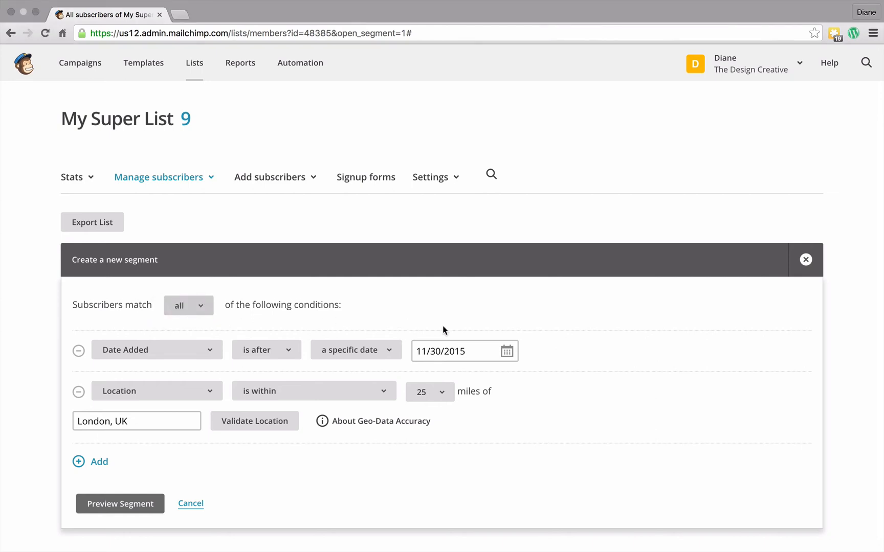
mouse_move(130, 373)
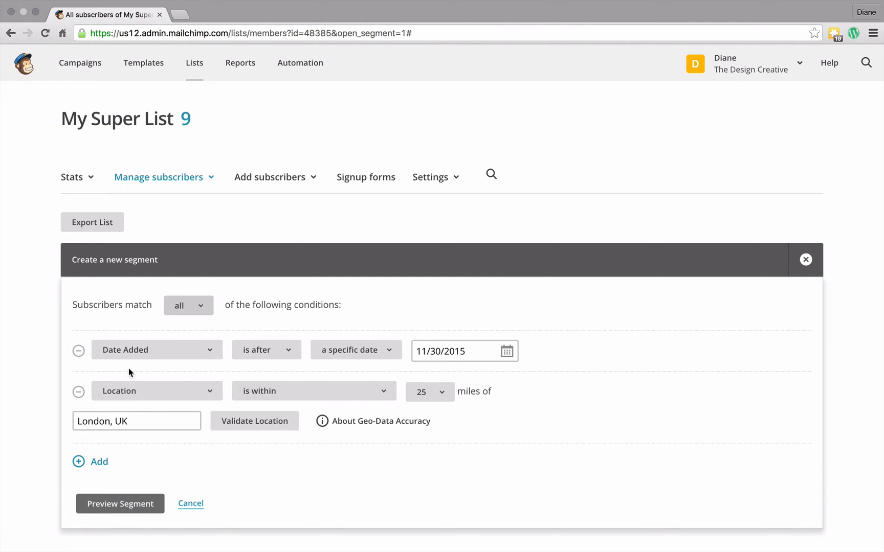
mouse_move(277, 388)
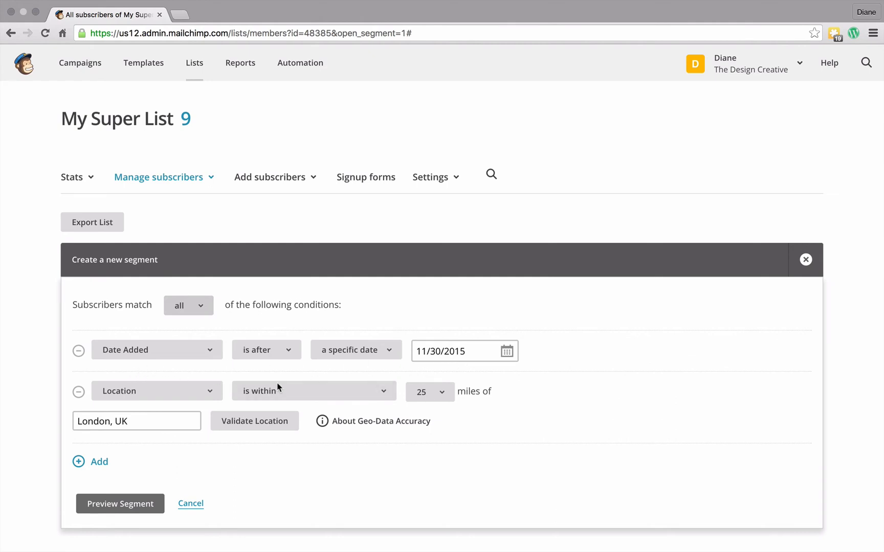
mouse_move(180, 469)
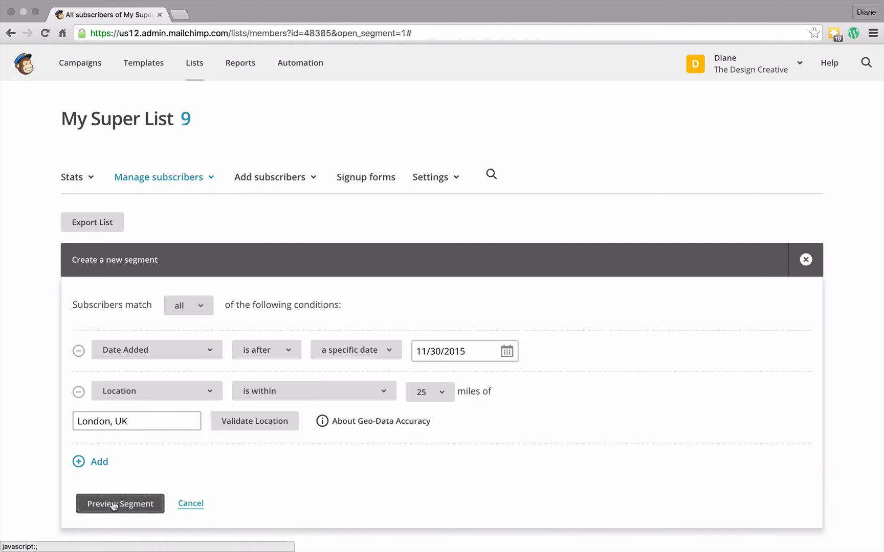
mouse_move(436, 426)
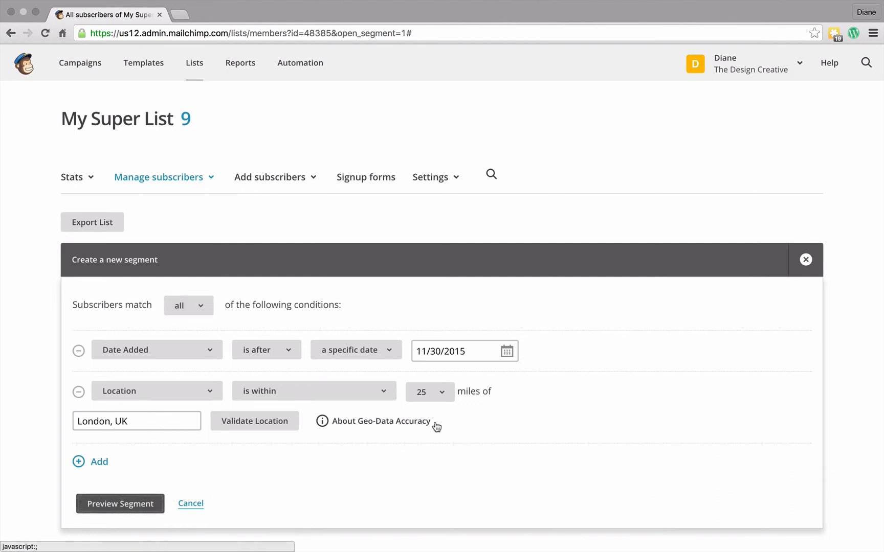
click(120, 503)
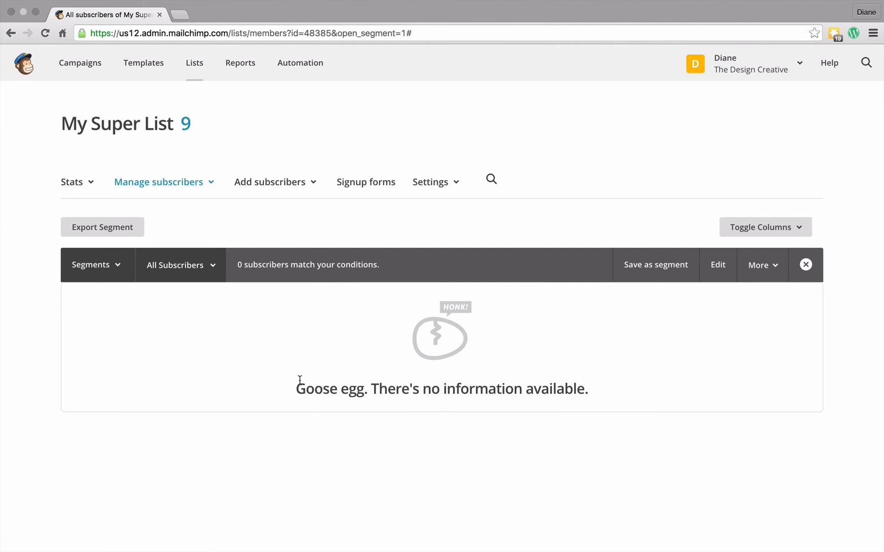
mouse_move(572, 364)
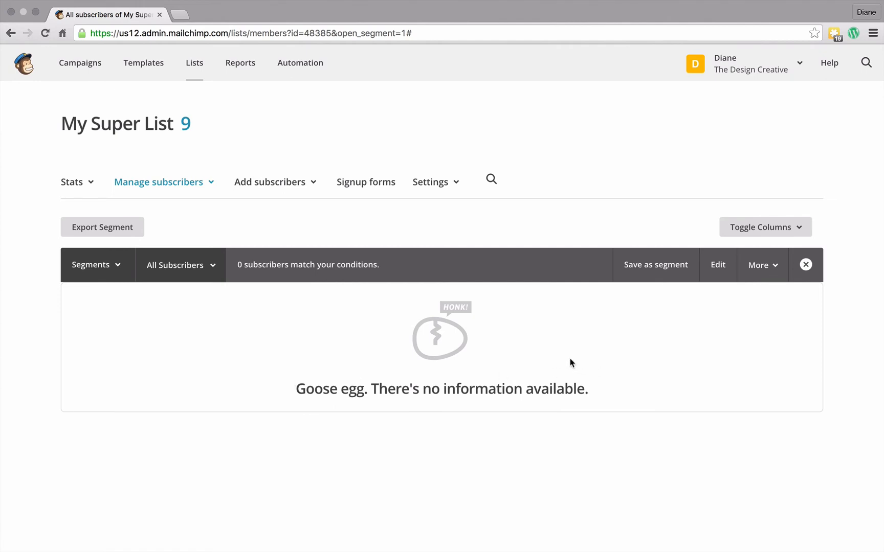
click(805, 265)
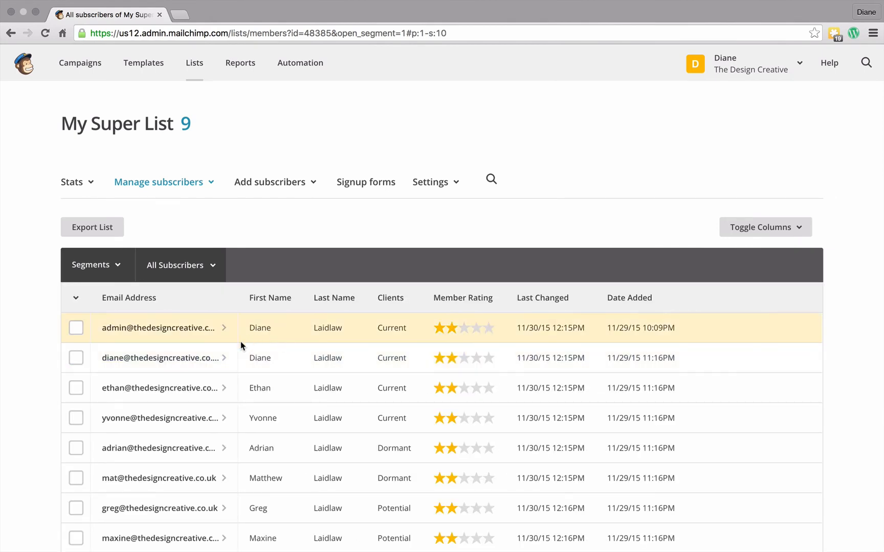
mouse_move(324, 359)
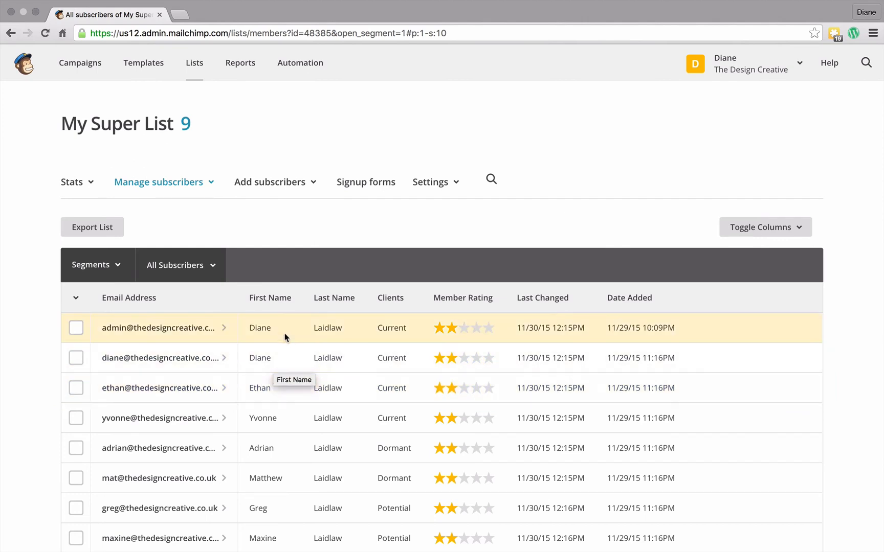
mouse_move(268, 391)
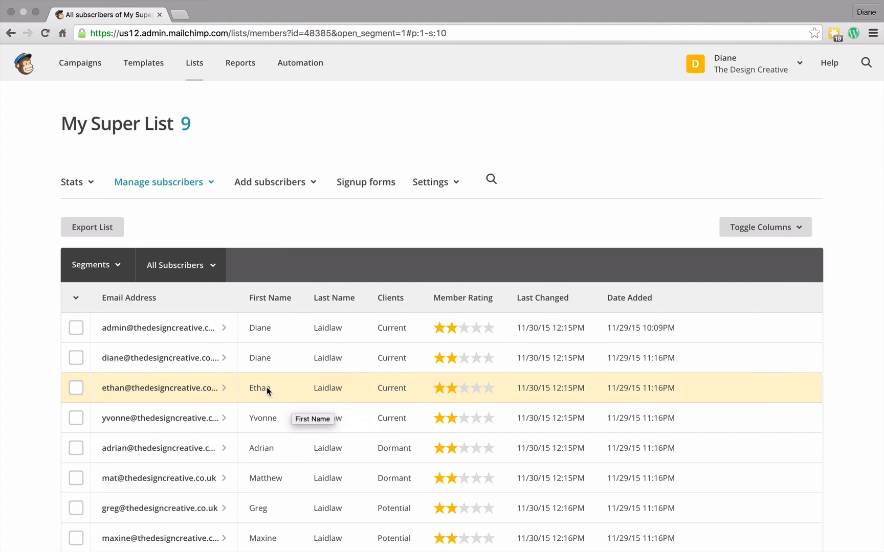
mouse_move(206, 214)
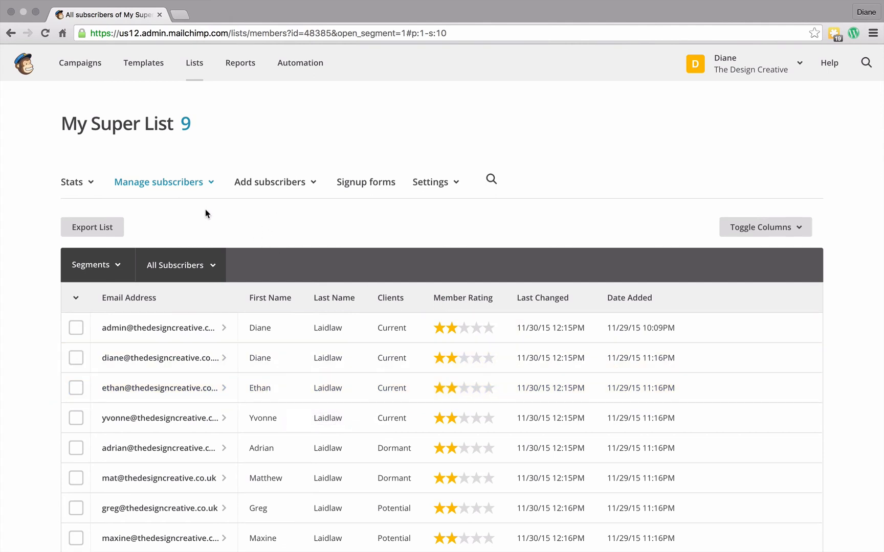
mouse_move(24, 59)
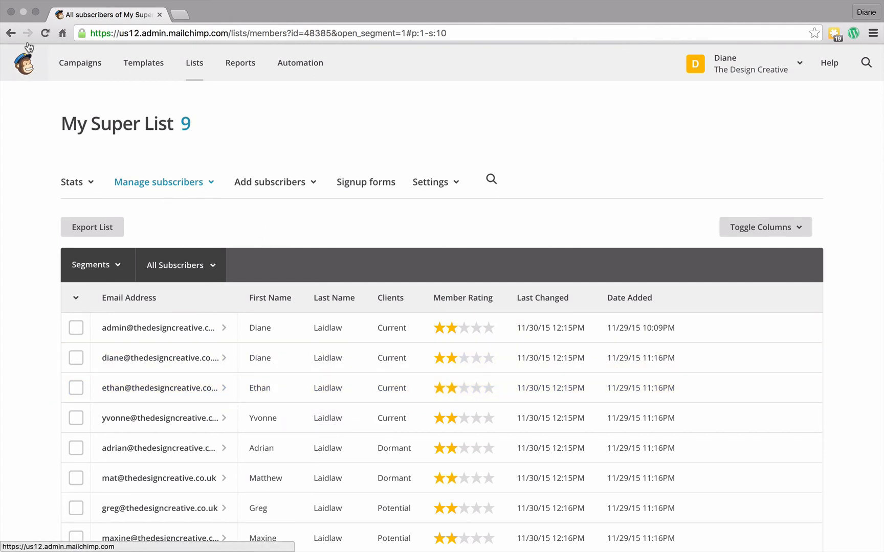
- Create a new segment with condition Date Added is before 12/1/2015, picked from the calendar
click(95, 265)
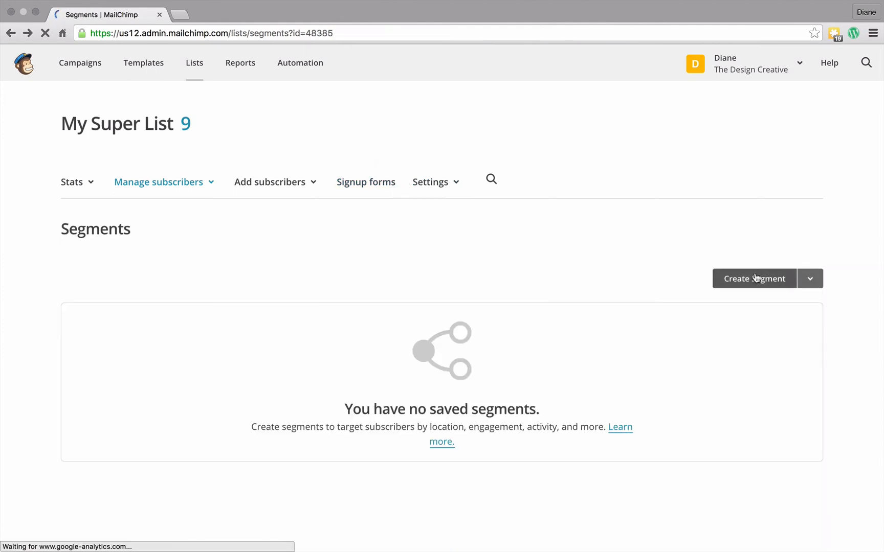
mouse_move(314, 225)
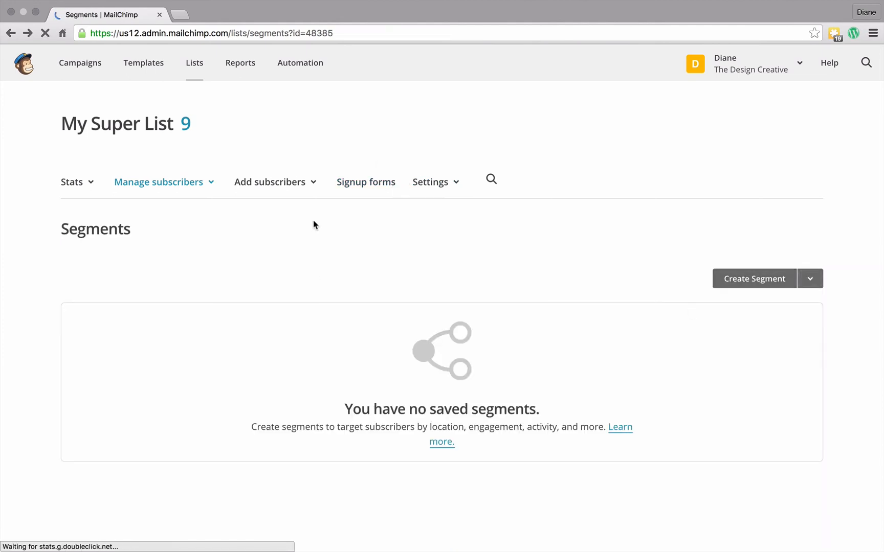
click(754, 279)
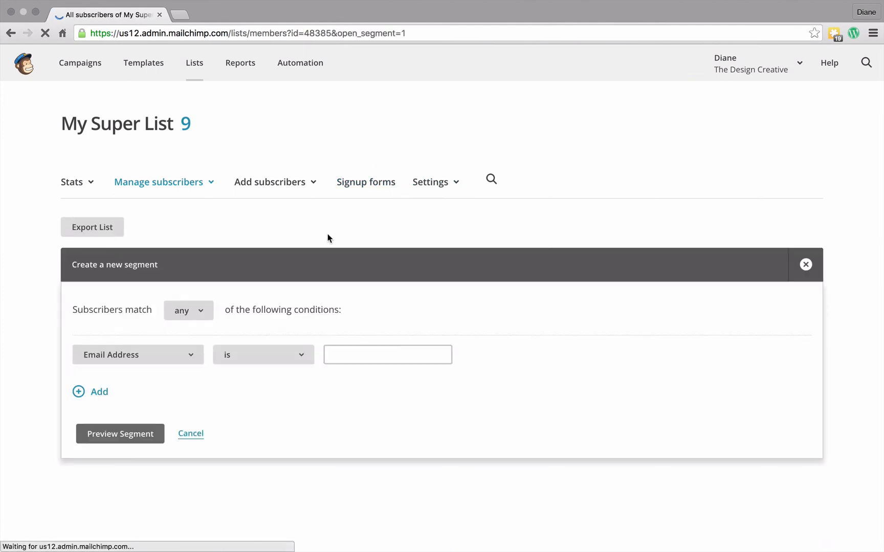
click(137, 355)
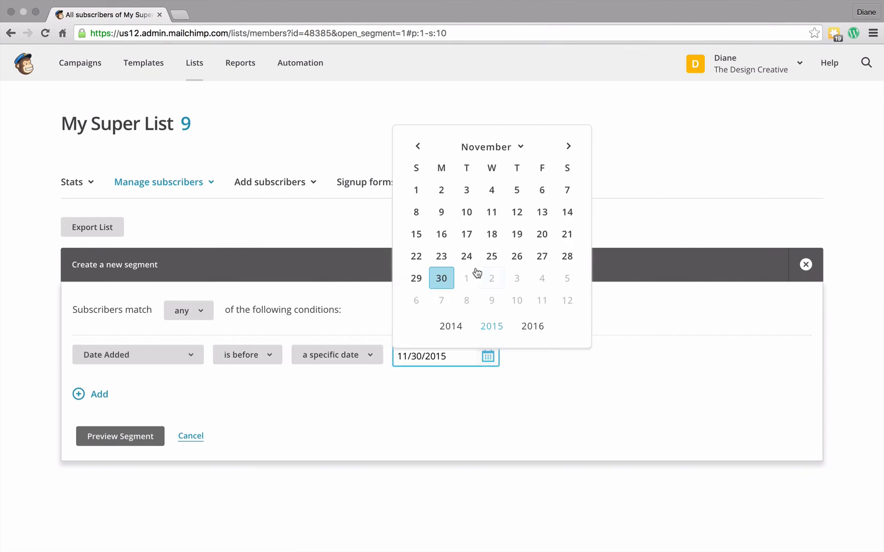
click(467, 279)
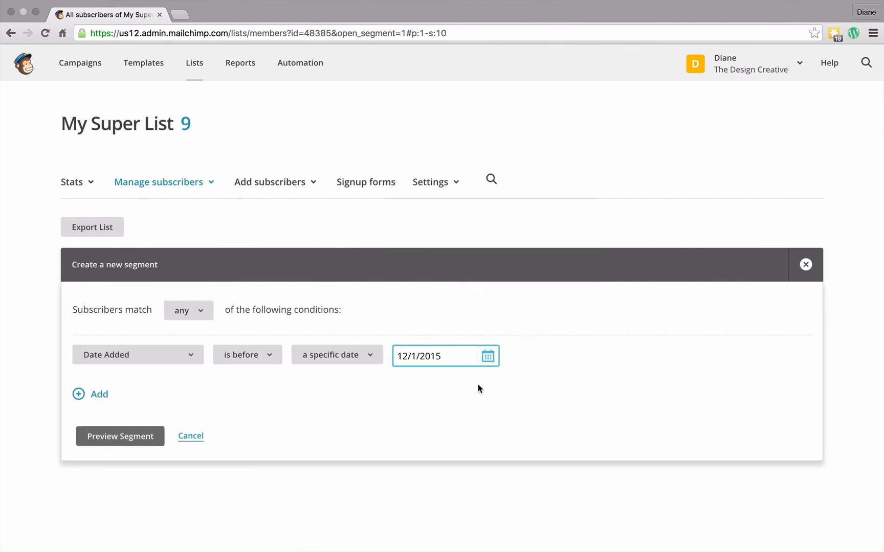
mouse_move(119, 436)
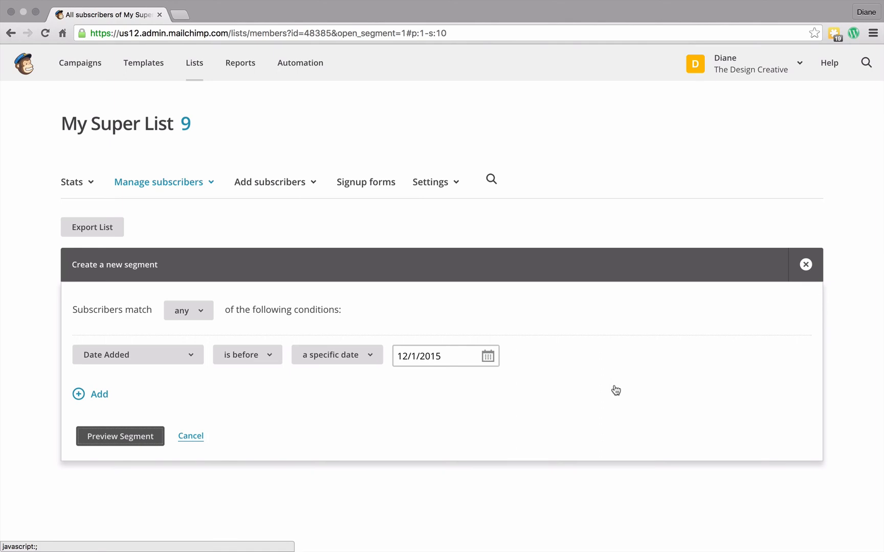
- Preview the segment, showing all 9 subscribers match Date Added before 12/1/2015
click(119, 435)
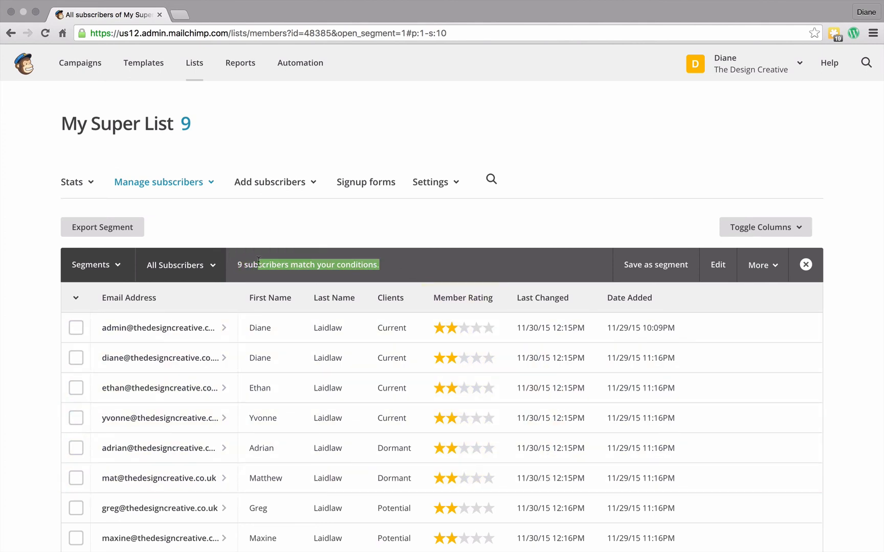
mouse_move(655, 265)
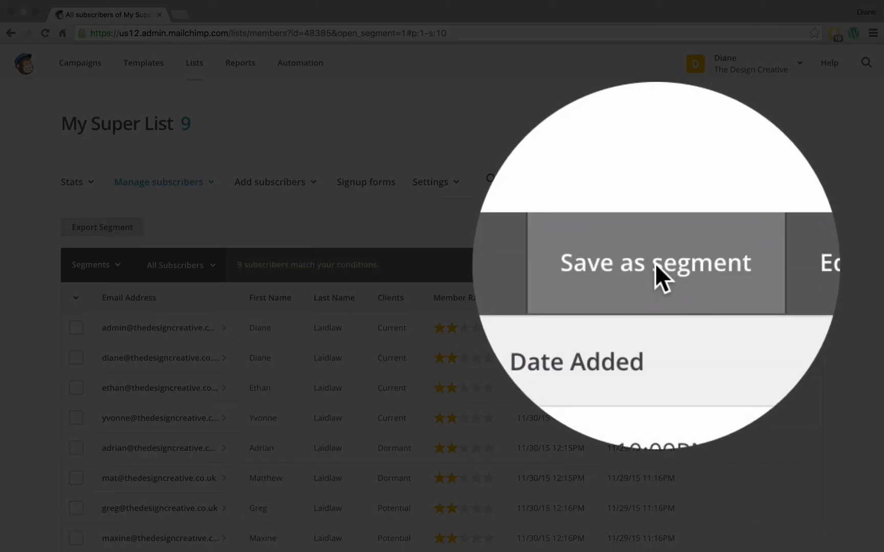
- Save the results as auto-updating segment 'People who were added before Dec 1st'
click(654, 263)
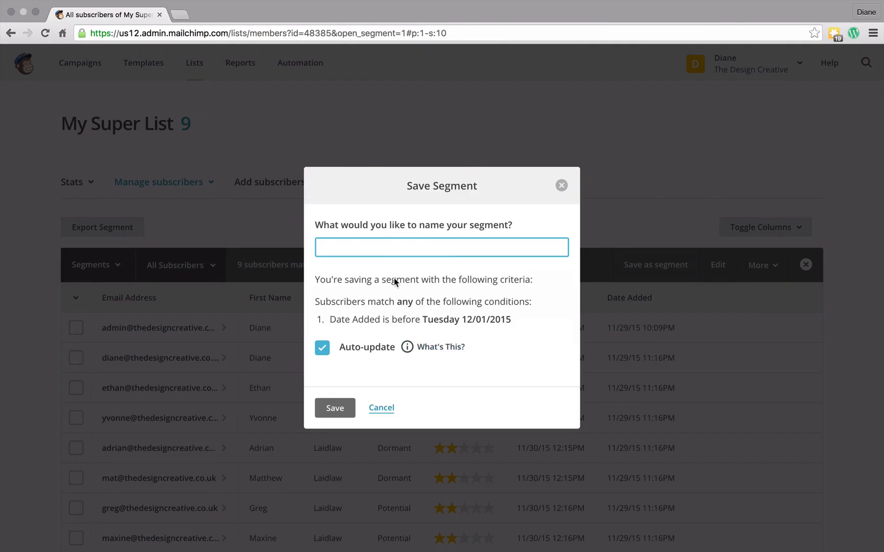
click(441, 248)
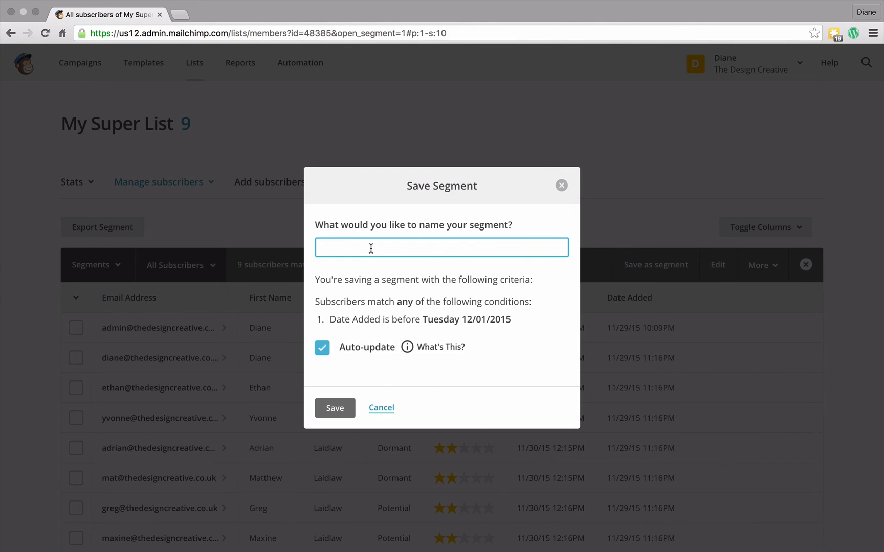
text(People who)
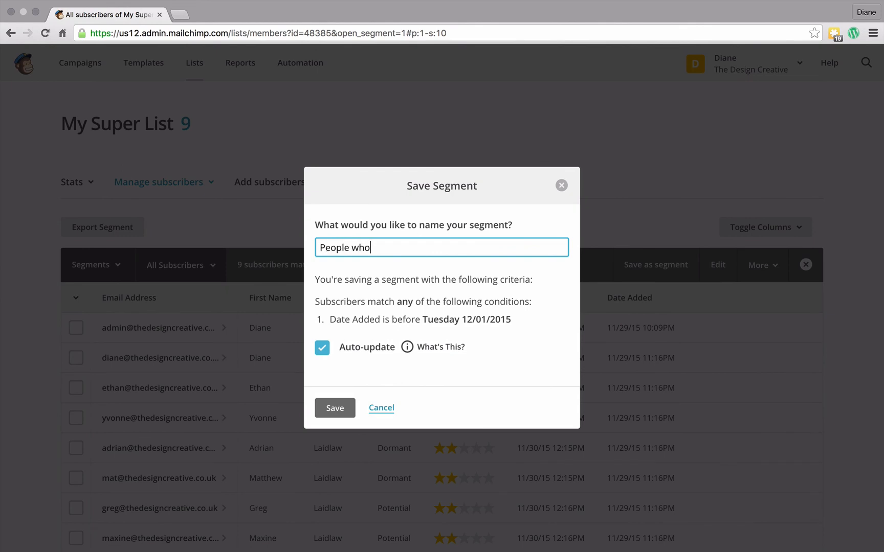
text(were a)
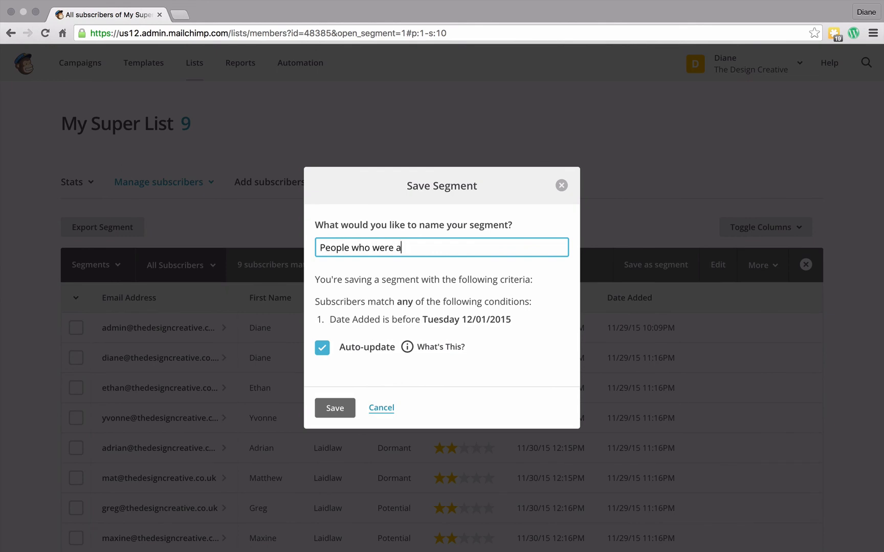
text(dded before)
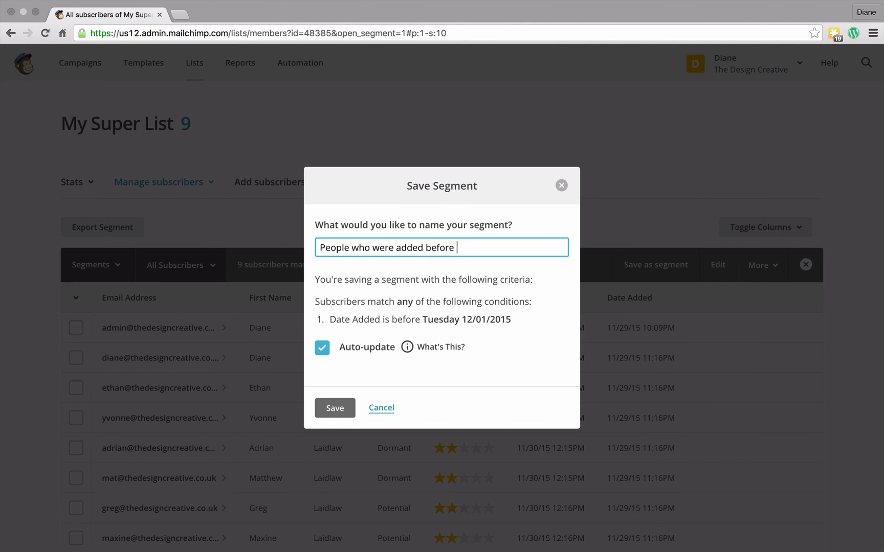
text(Dec)
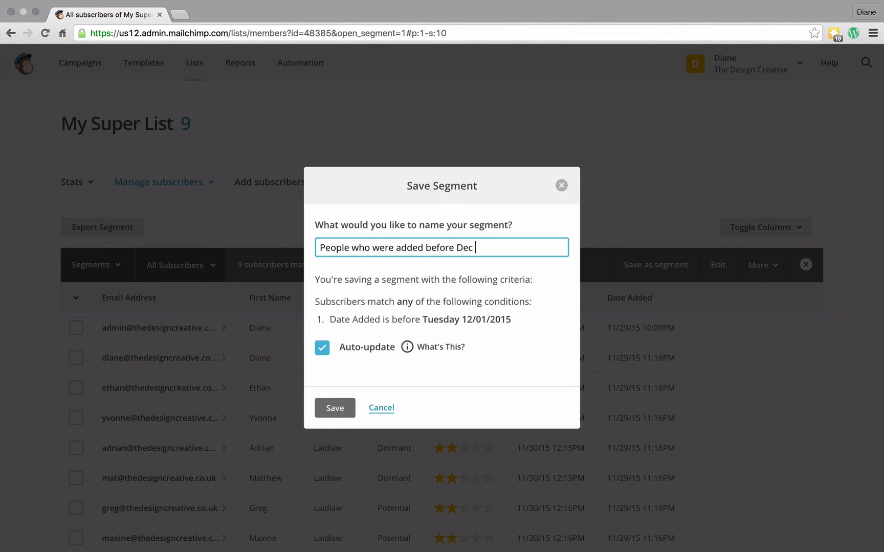
text(1st)
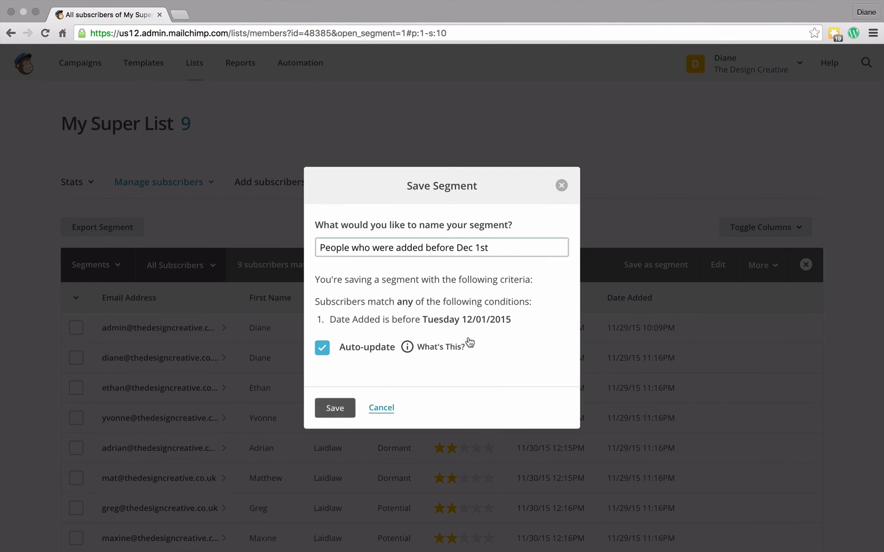
click(334, 408)
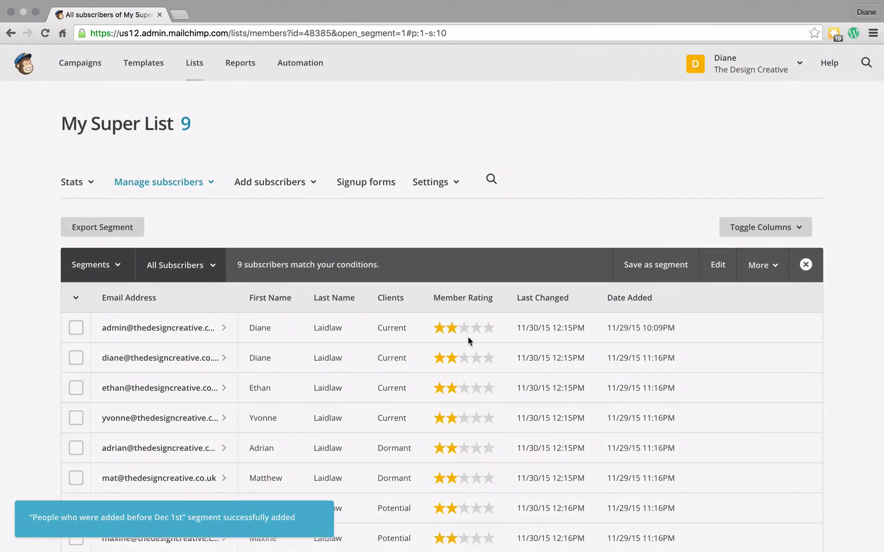